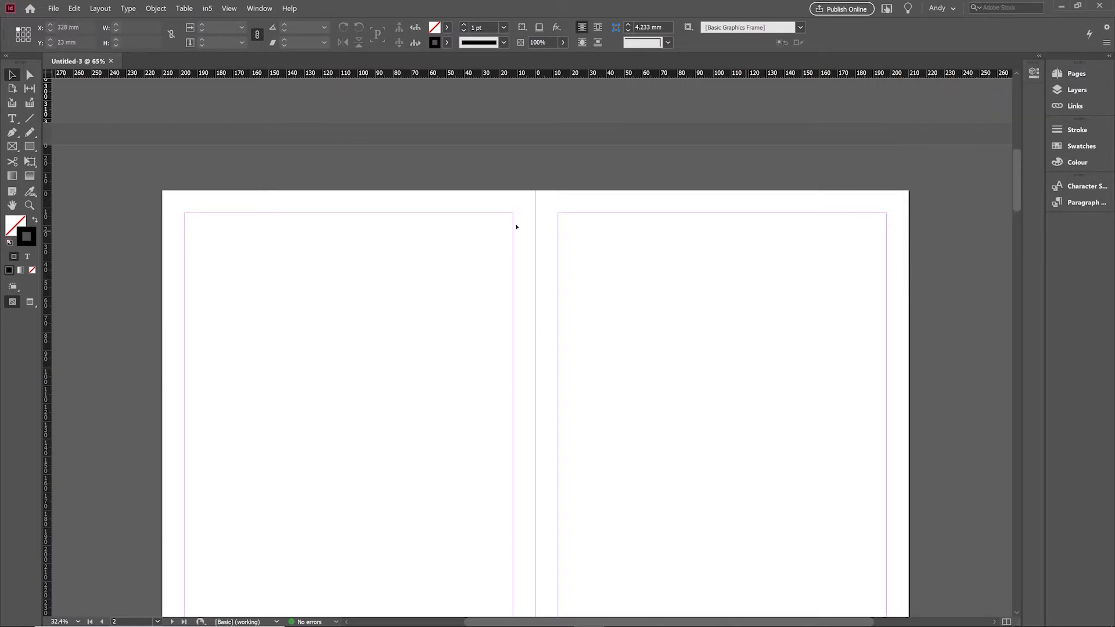
pyautogui.moveTo(175, 223)
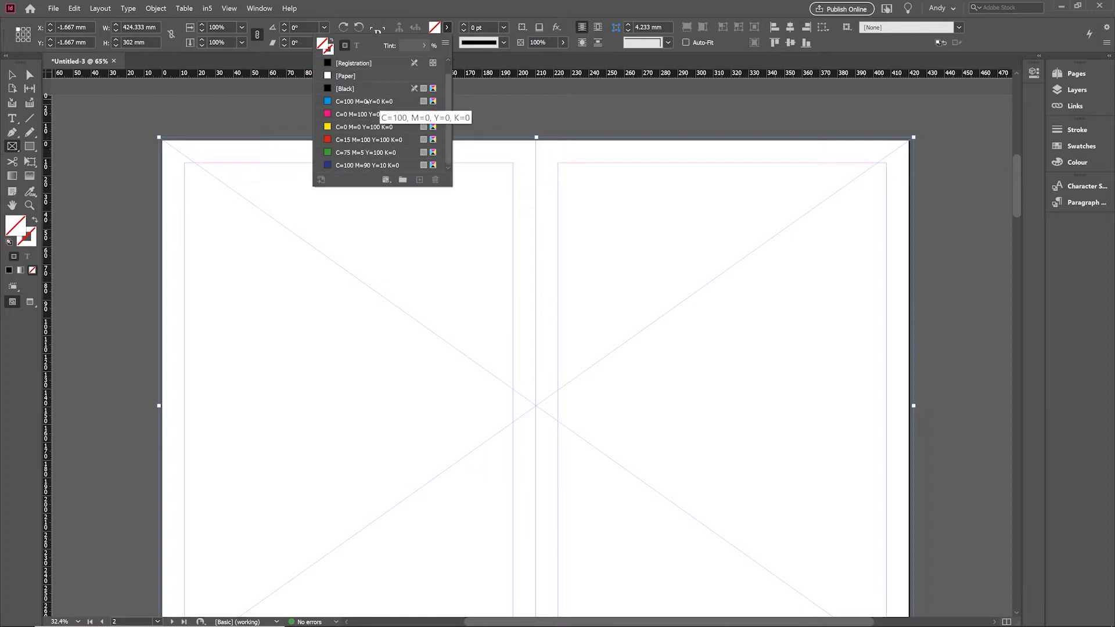
# Step: Apply the C=100 M=0 Y=0 K=0 fill to the spread frame, reseat it and deselect
pyautogui.click(359, 114)
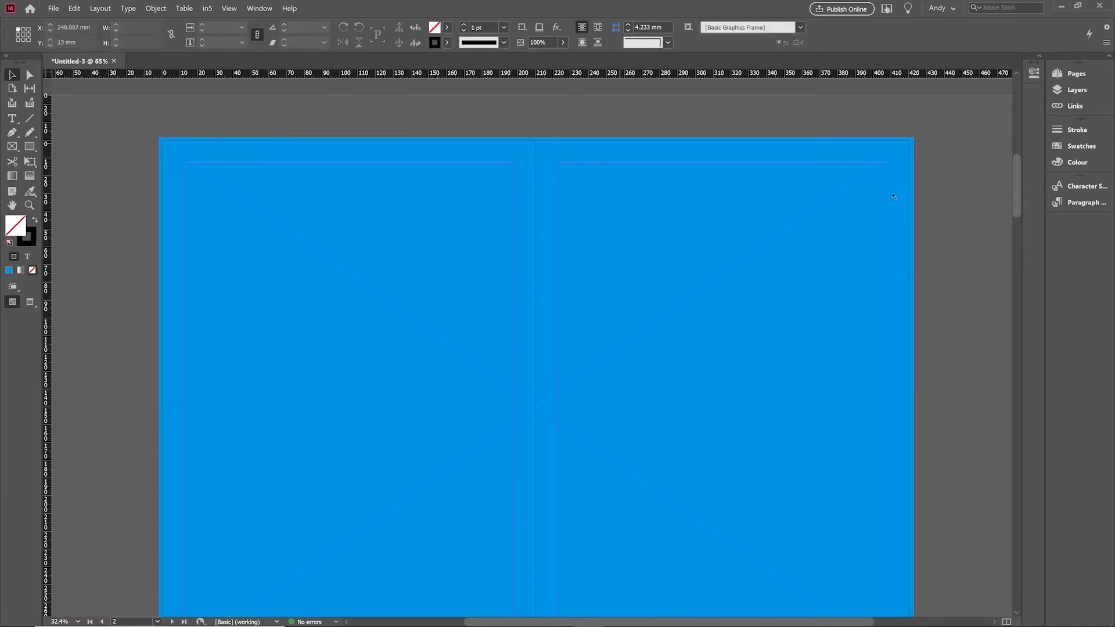
pyautogui.moveTo(697, 227)
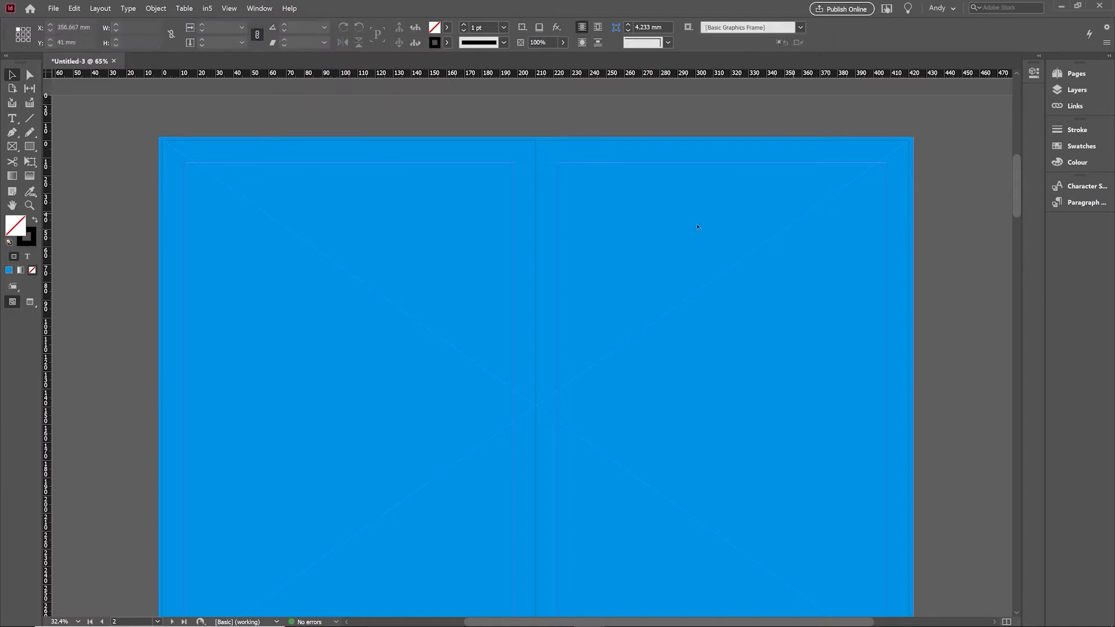
pyautogui.click(697, 226)
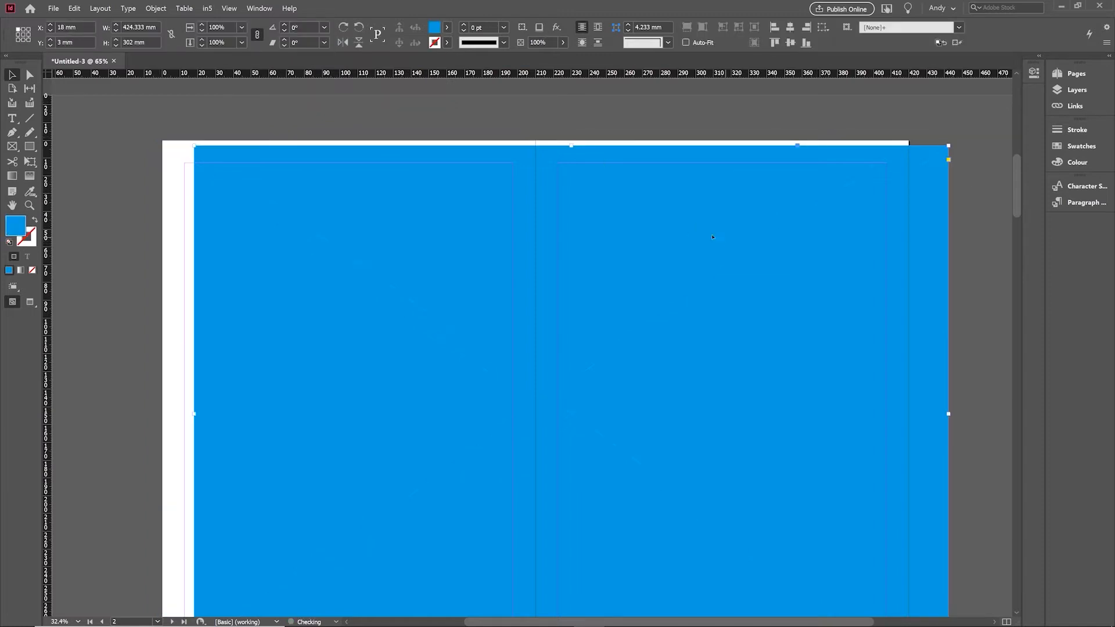
pyautogui.moveTo(747, 218)
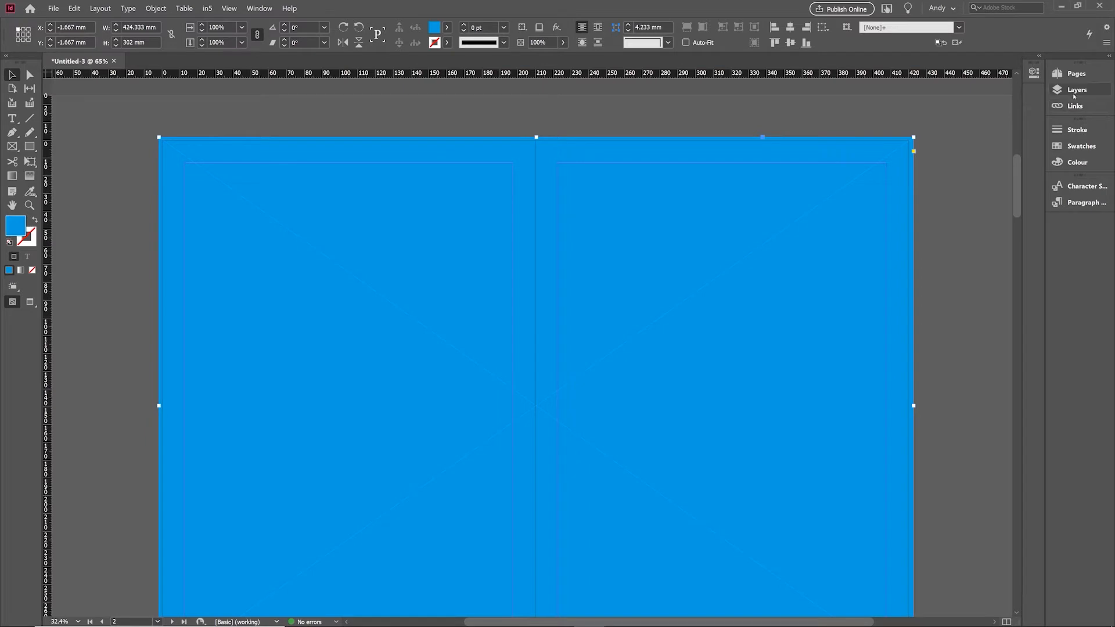
pyautogui.click(1077, 89)
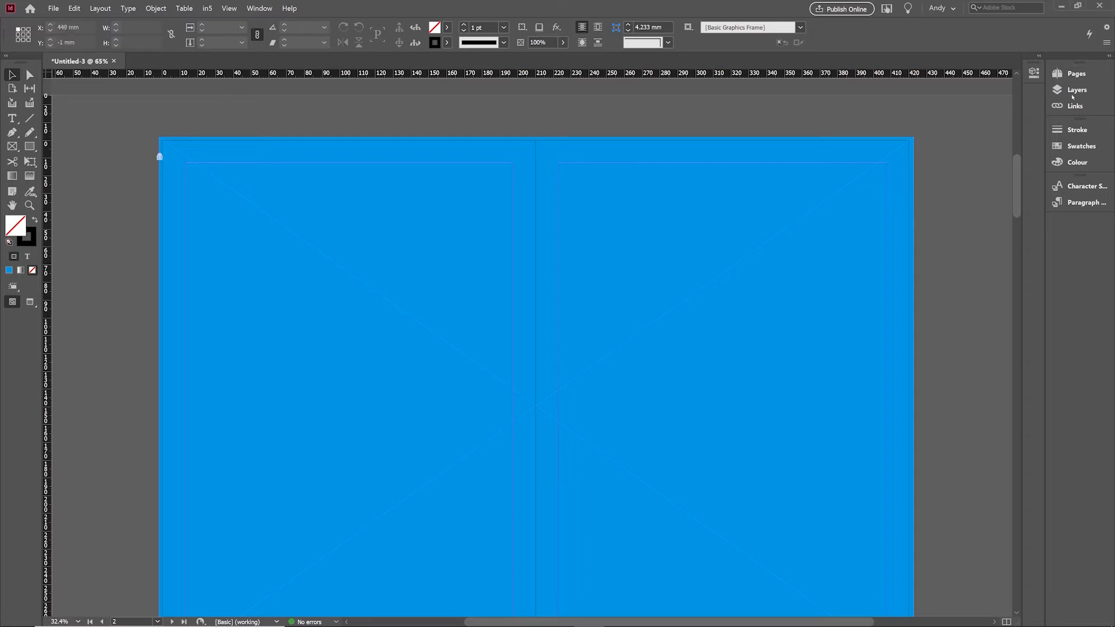
# Step: Remove the blue frame, show the Swatches panel and select the [Paper] swatch
pyautogui.click(1076, 89)
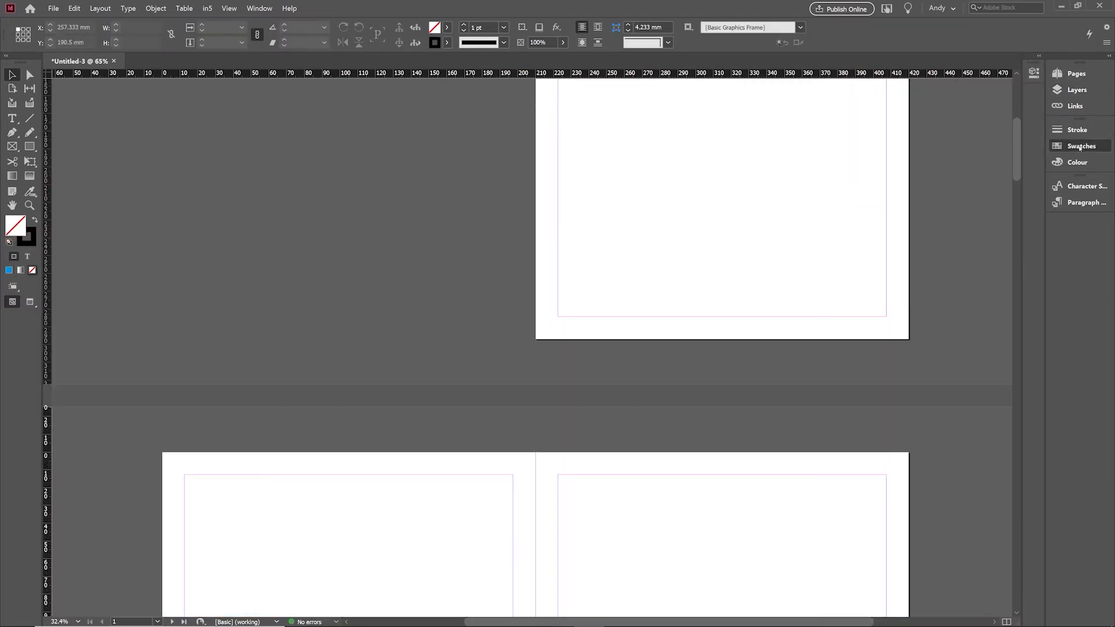
pyautogui.click(1081, 146)
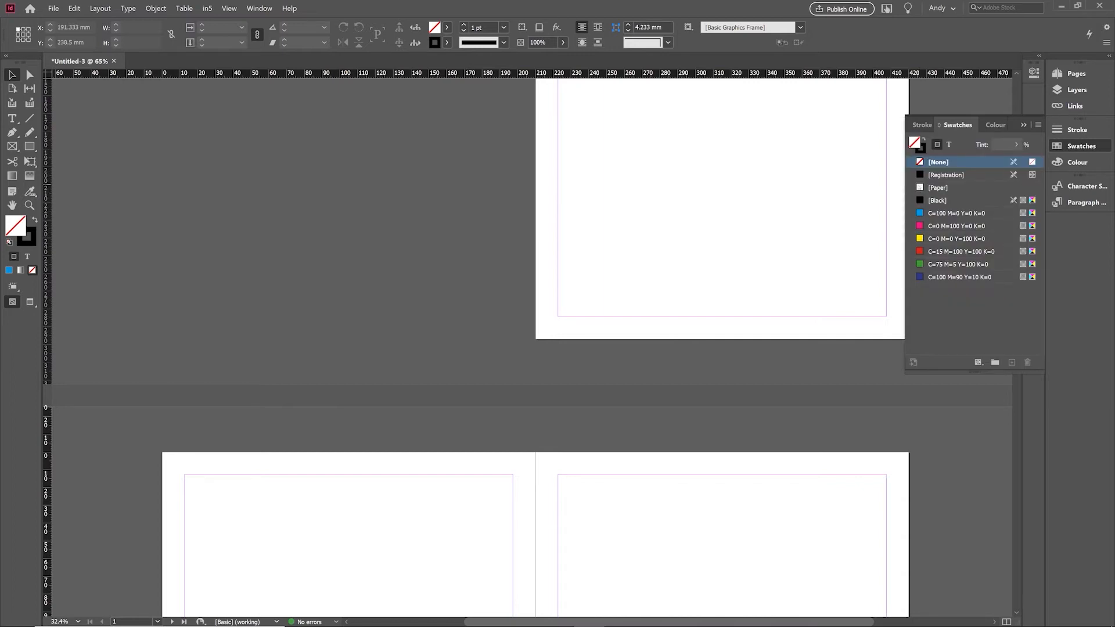
pyautogui.click(938, 187)
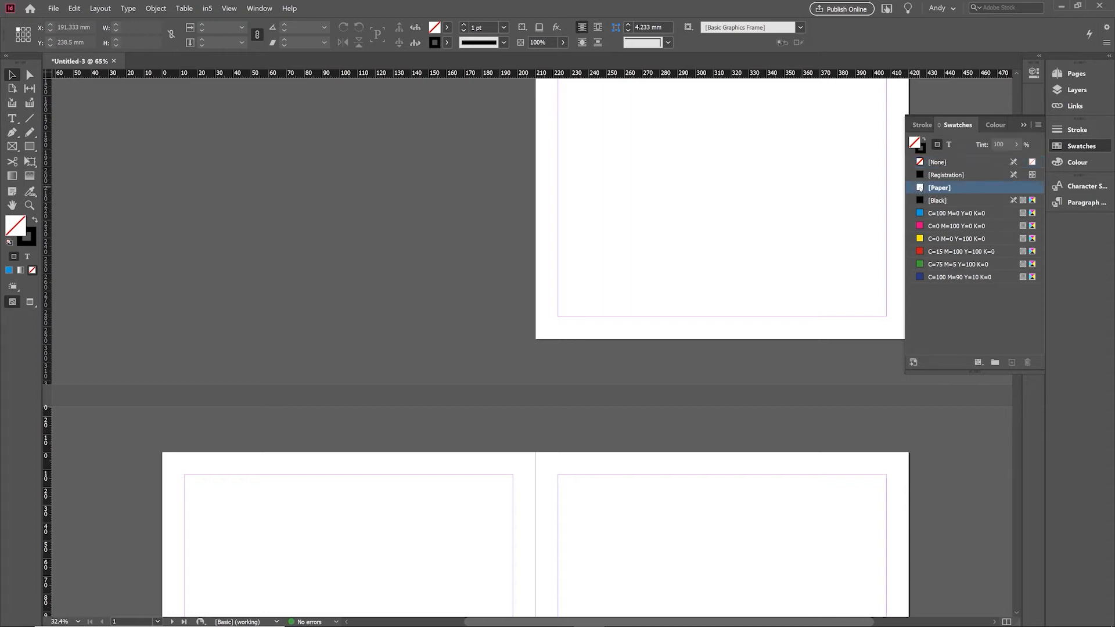
# Step: Set the [Paper] swatch to Cyan 100, Magenta/Yellow/Black 0 and confirm
pyautogui.doubleClick(939, 187)
pyautogui.write('100')
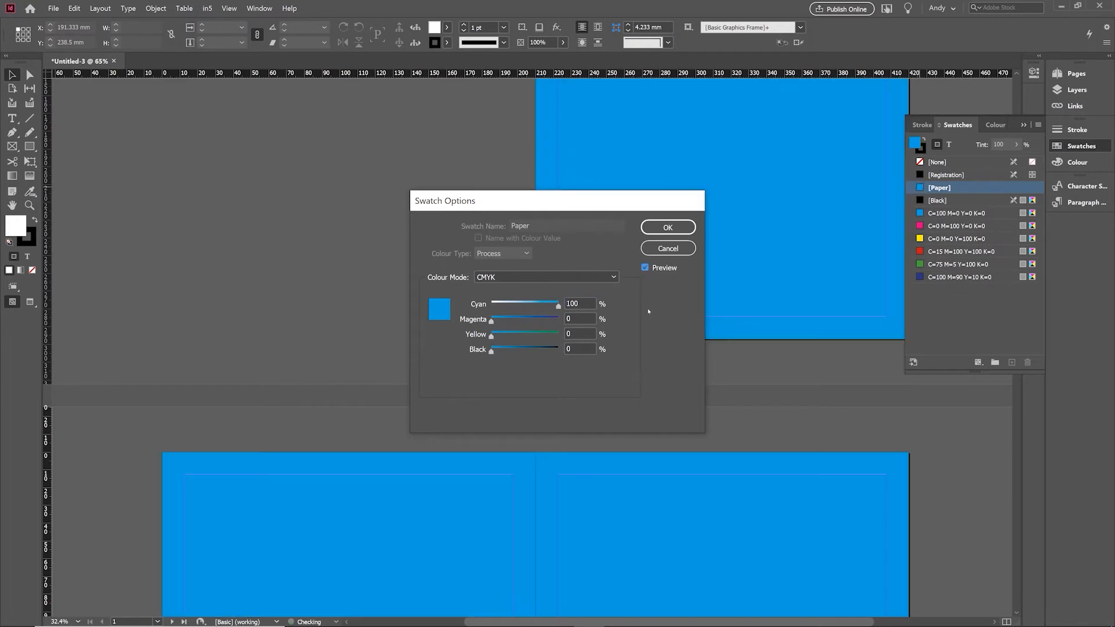
pyautogui.click(667, 226)
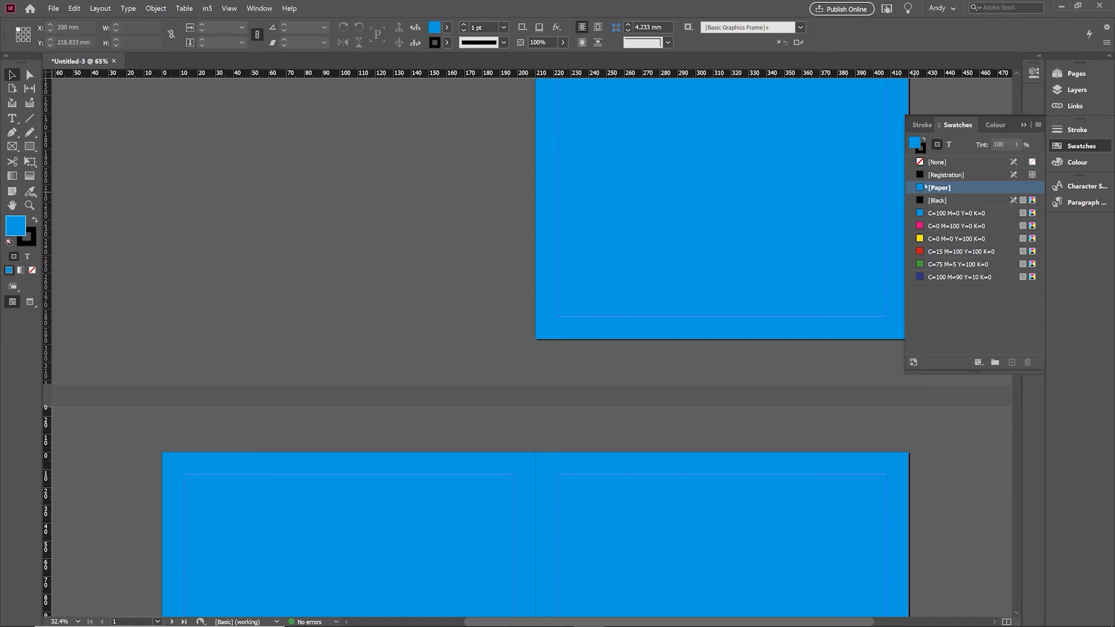
# Step: Reopen the [Paper] Swatch Options and keep the Colour Mode on CMYK
pyautogui.doubleClick(939, 187)
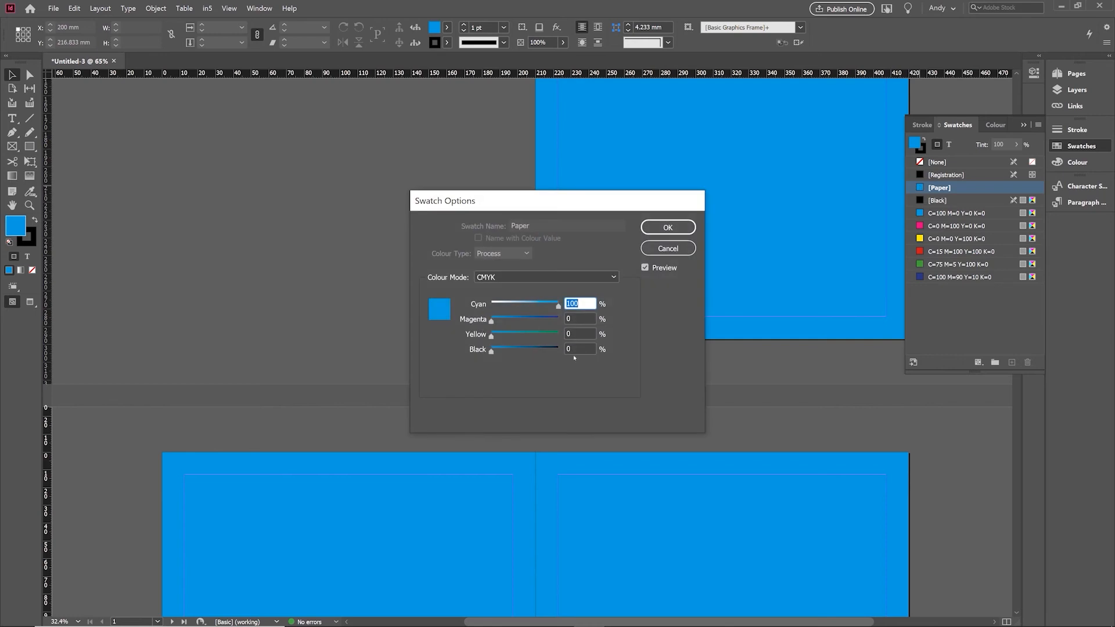
pyautogui.click(544, 276)
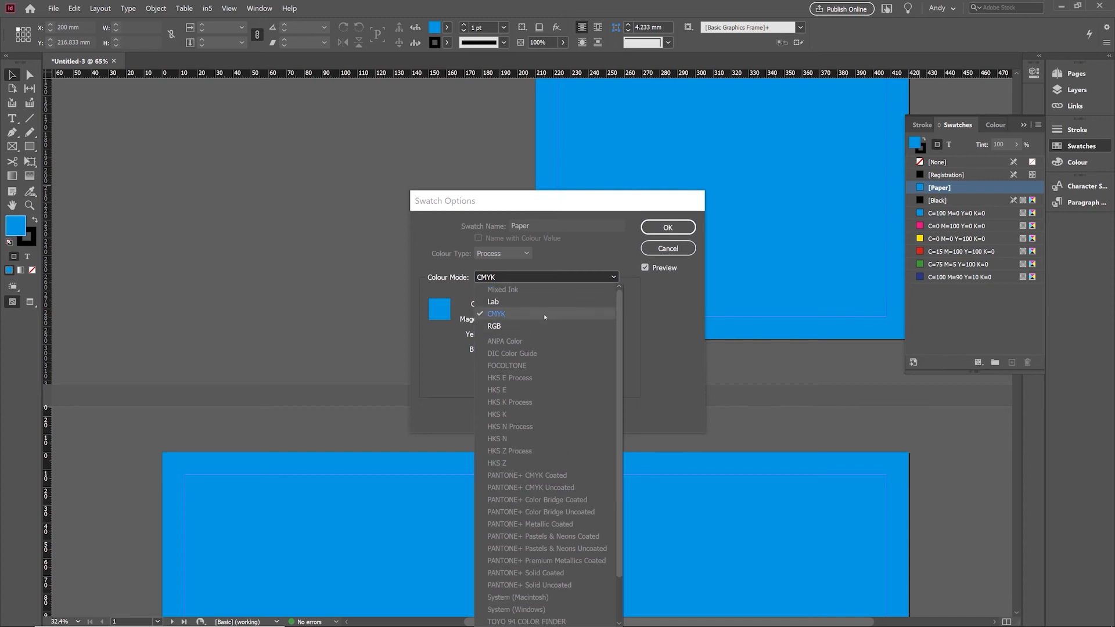
pyautogui.click(496, 314)
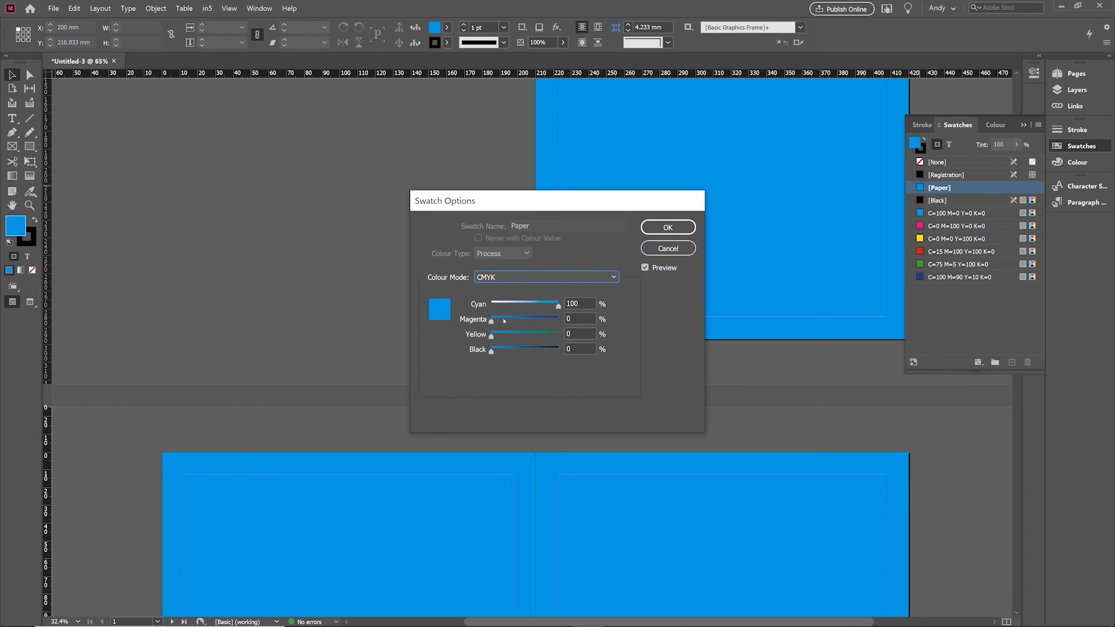
# Step: Slide Yellow, Cyan and Magenta to preview green, lime and orange, then confirm all values at 0 for white
pyautogui.moveTo(500, 335); pyautogui.dragTo(544, 335)
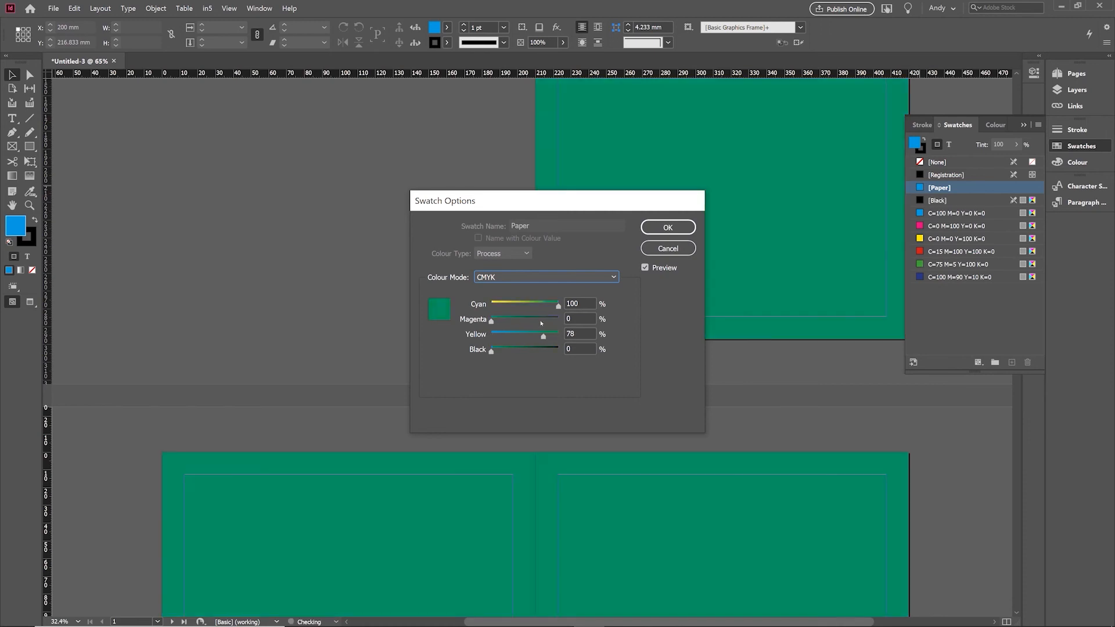
pyautogui.moveTo(557, 303); pyautogui.dragTo(517, 303)
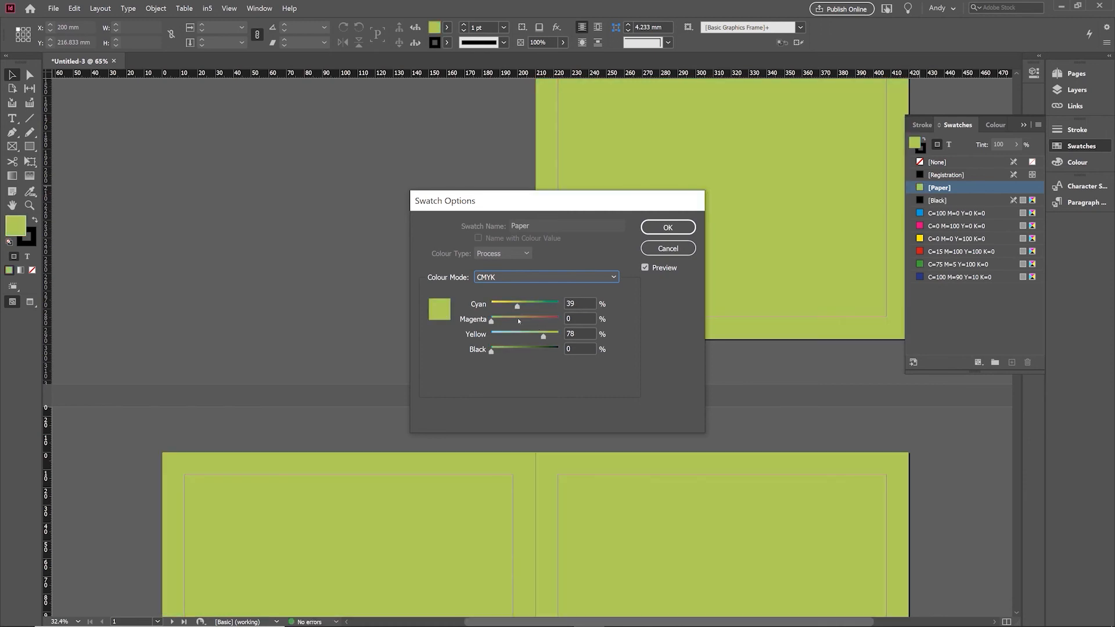
pyautogui.moveTo(493, 321); pyautogui.dragTo(538, 320)
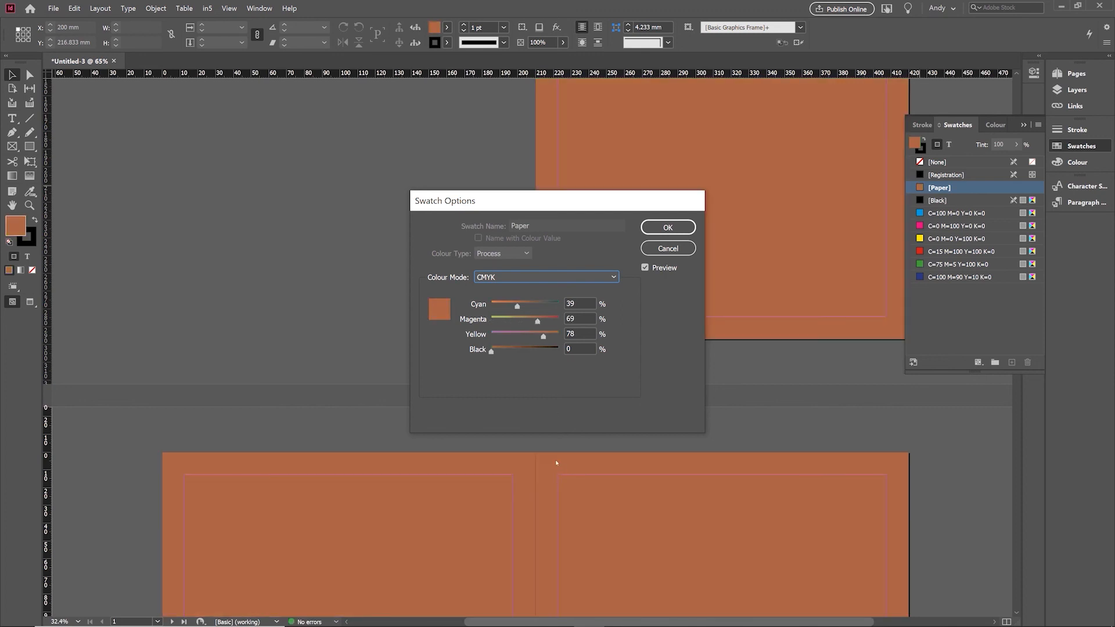
pyautogui.moveTo(517, 307); pyautogui.dragTo(506, 306)
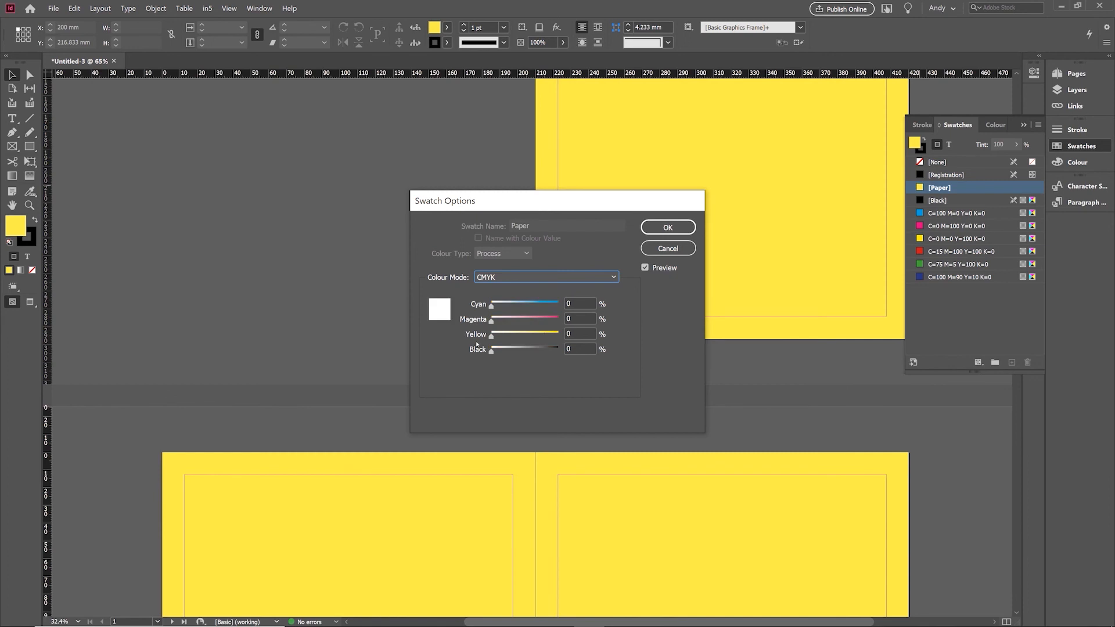
pyautogui.click(667, 227)
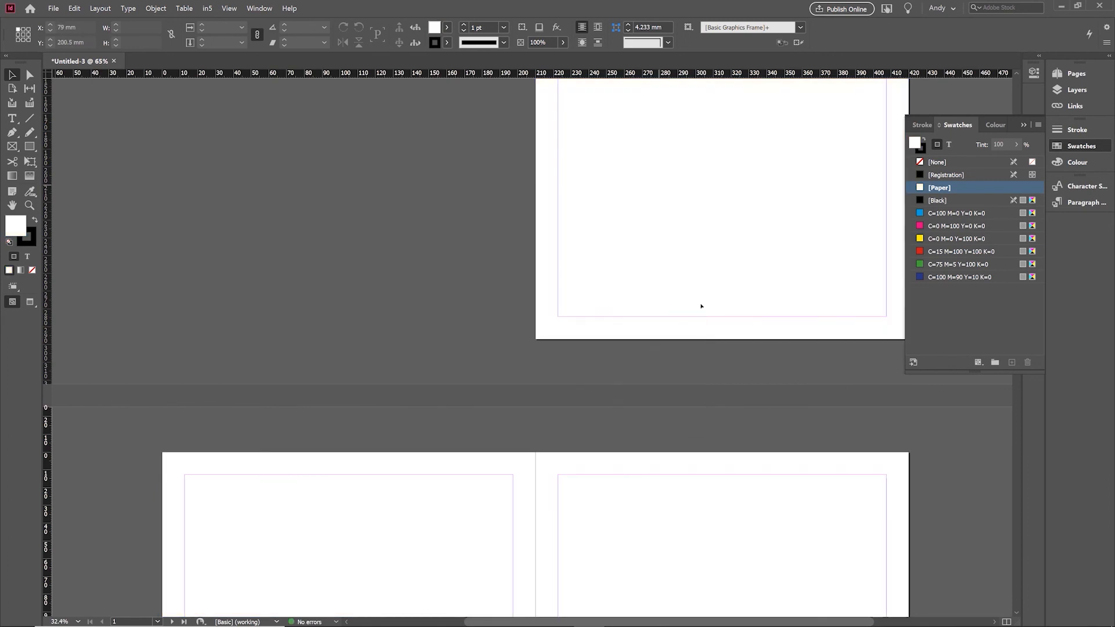